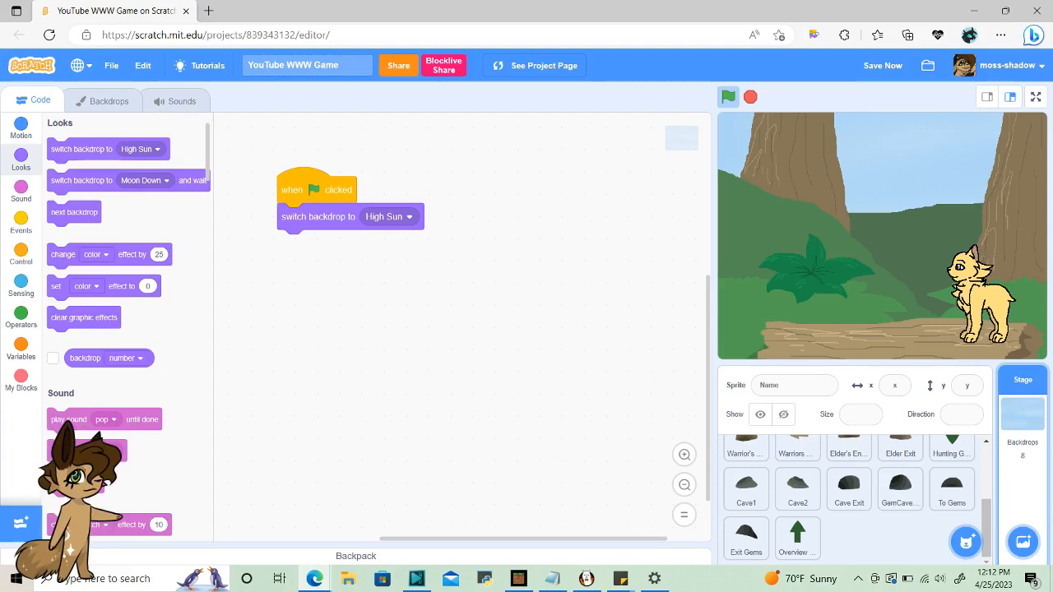
# Step: Review the stage's backdrop sequence, then return to its scripts for the 30-second cycle
pyautogui.click(108, 101)
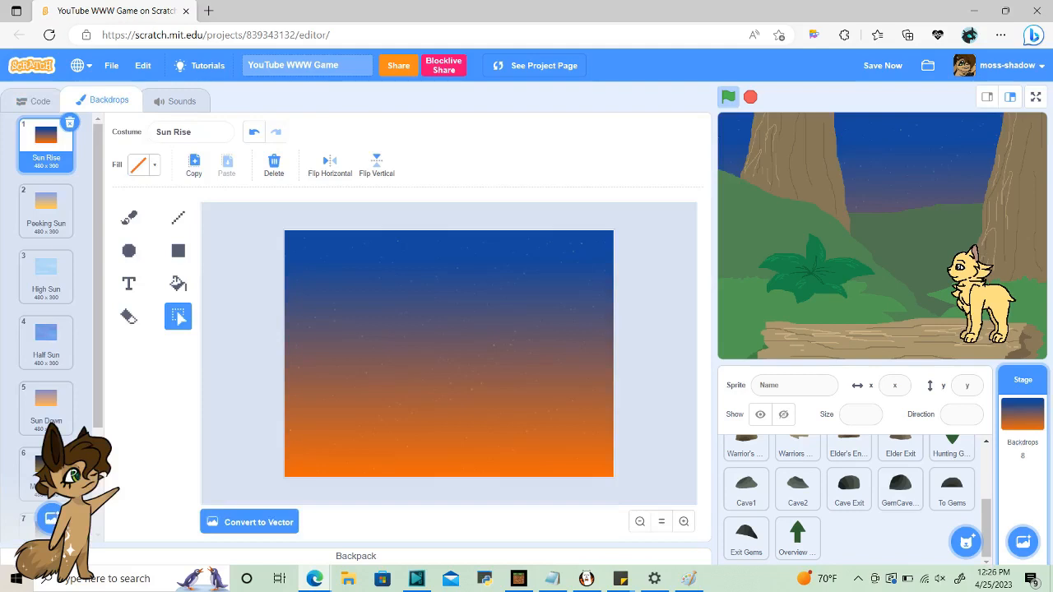
pyautogui.click(39, 101)
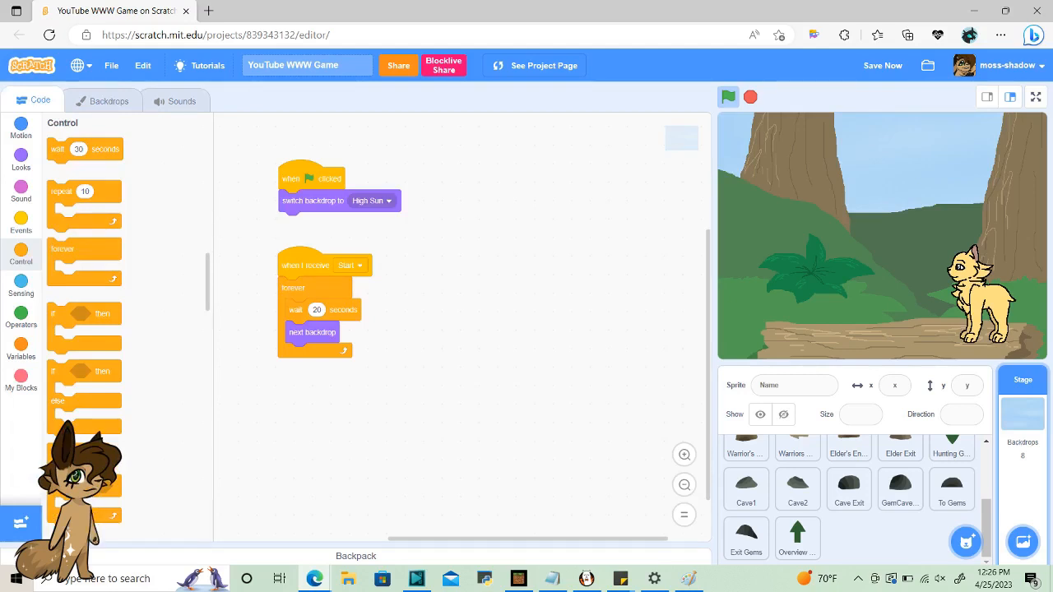
# Step: Gather the backdrop-name check and Day variable blocks to count days at Sun Rise
pyautogui.click(19, 161)
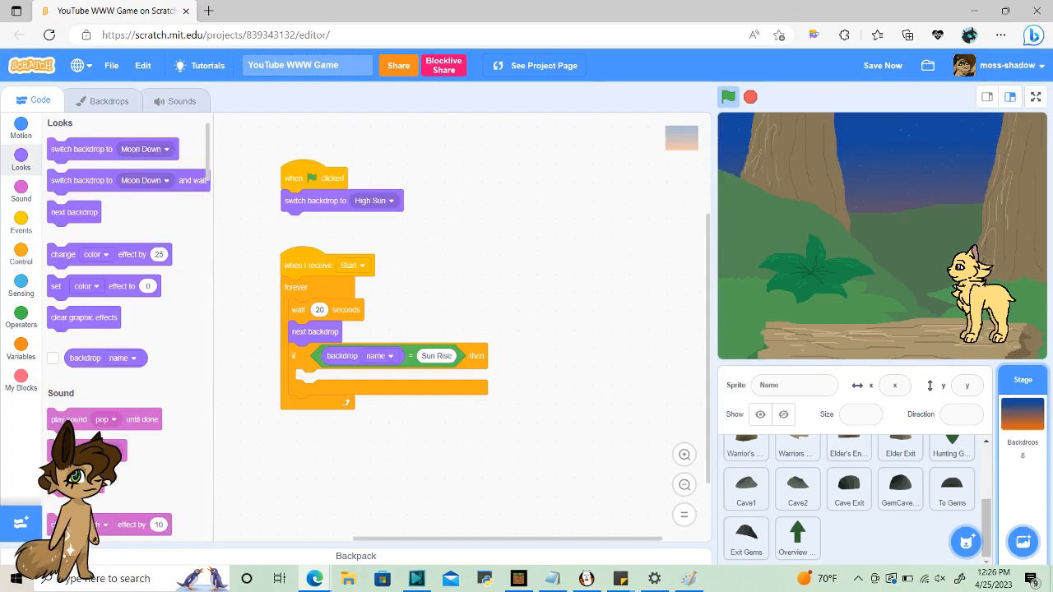
pyautogui.click(684, 454)
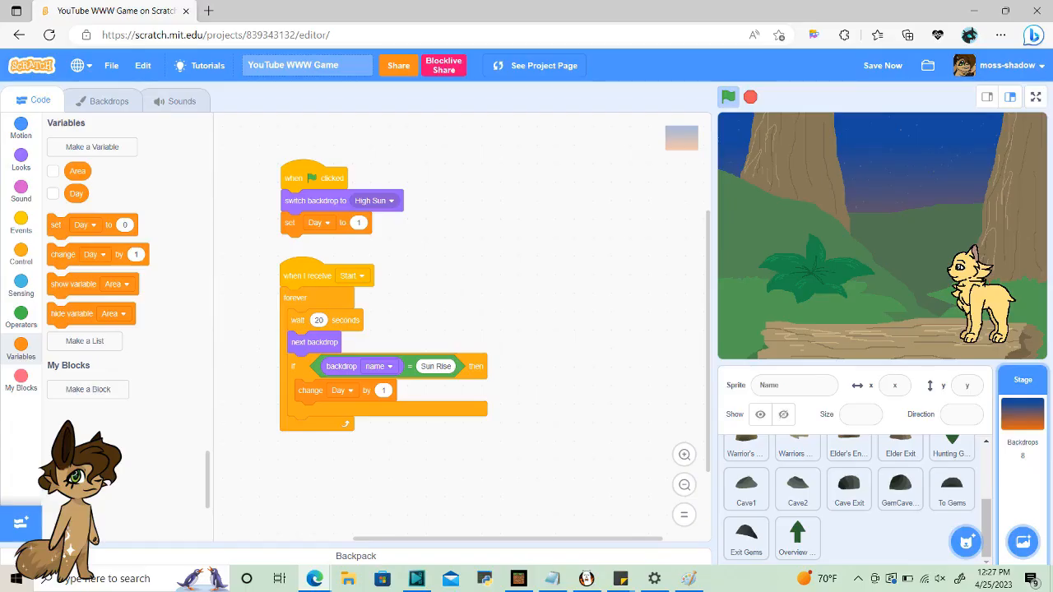
pyautogui.click(685, 454)
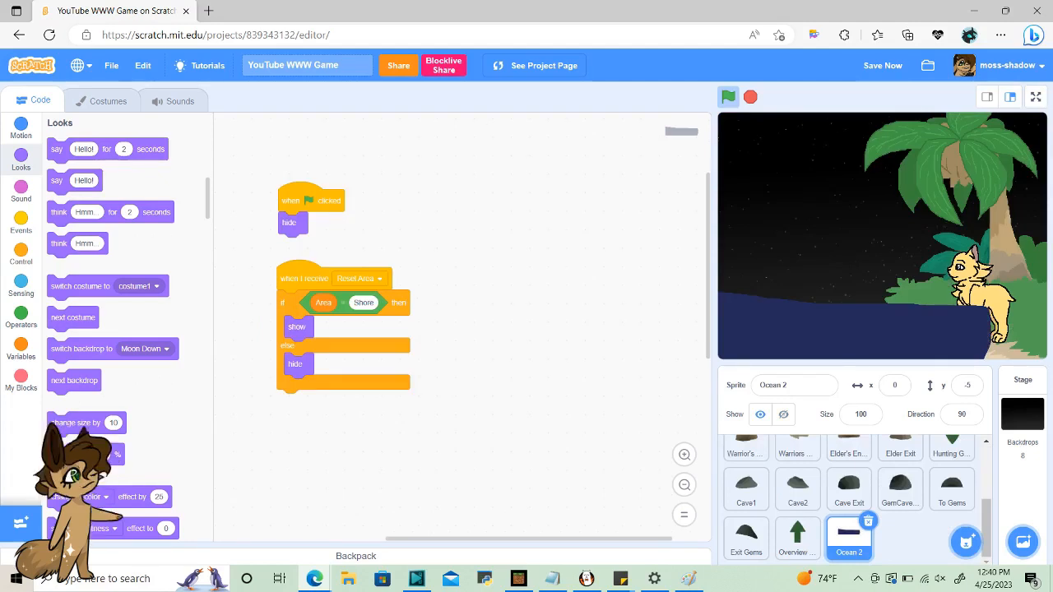
# Step: Give Ocean 2 a Start receiver and send its water to the back layer behind other sprites
pyautogui.click(20, 222)
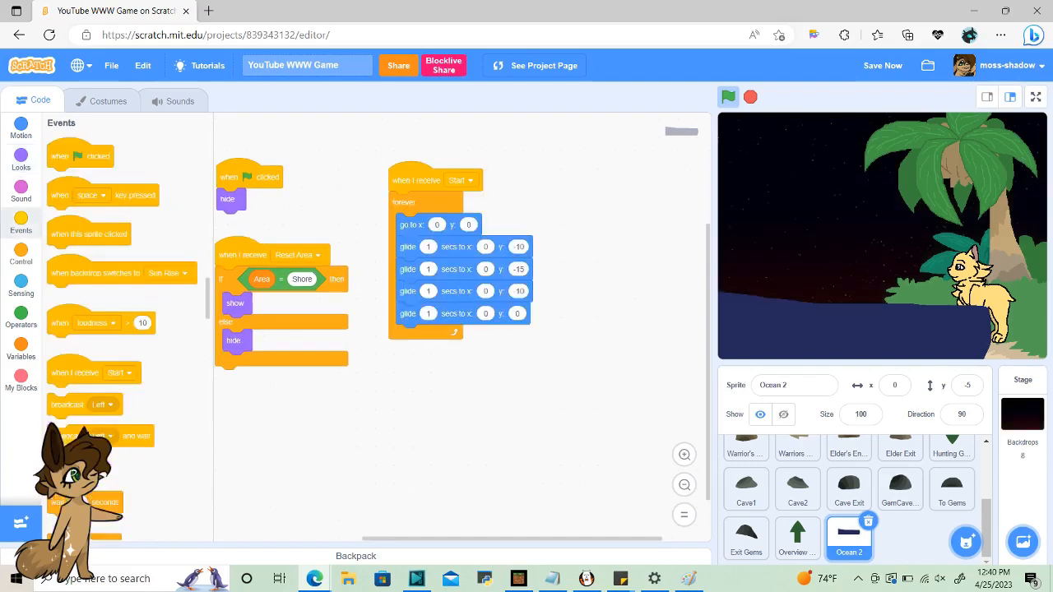
pyautogui.click(685, 454)
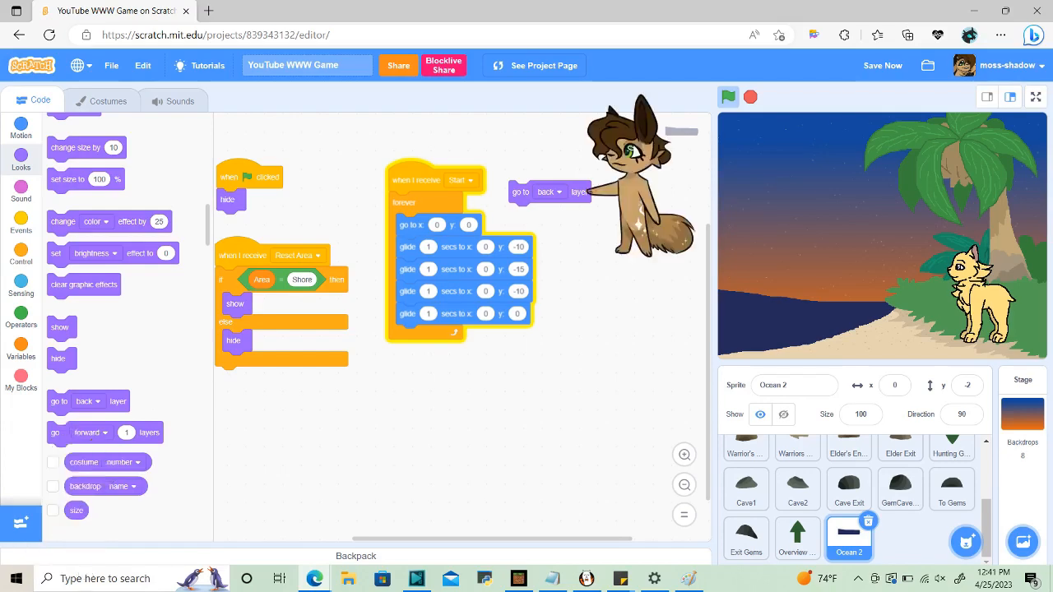
pyautogui.click(900, 539)
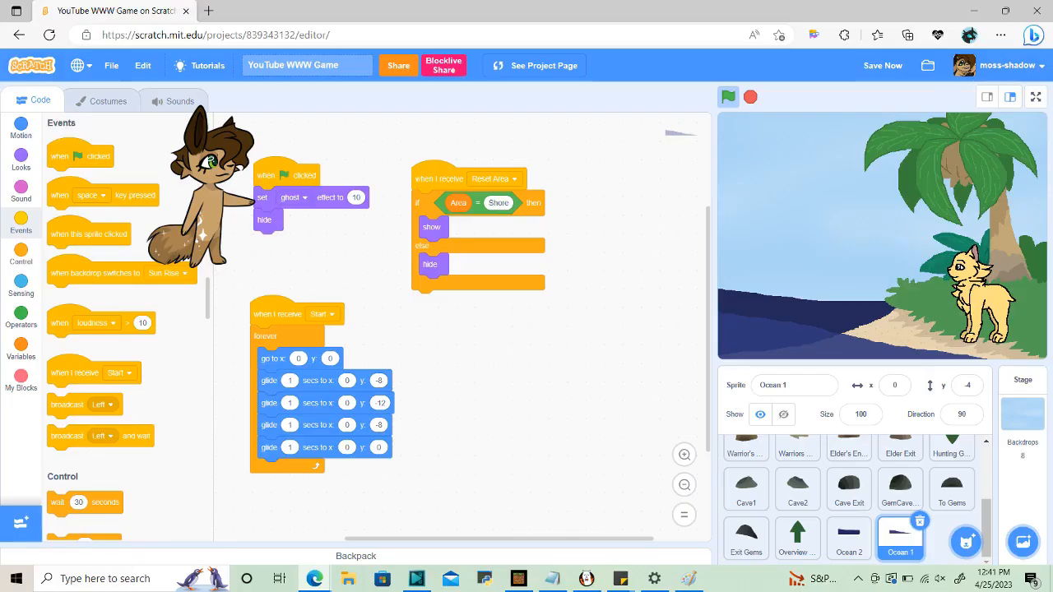
pyautogui.click(746, 463)
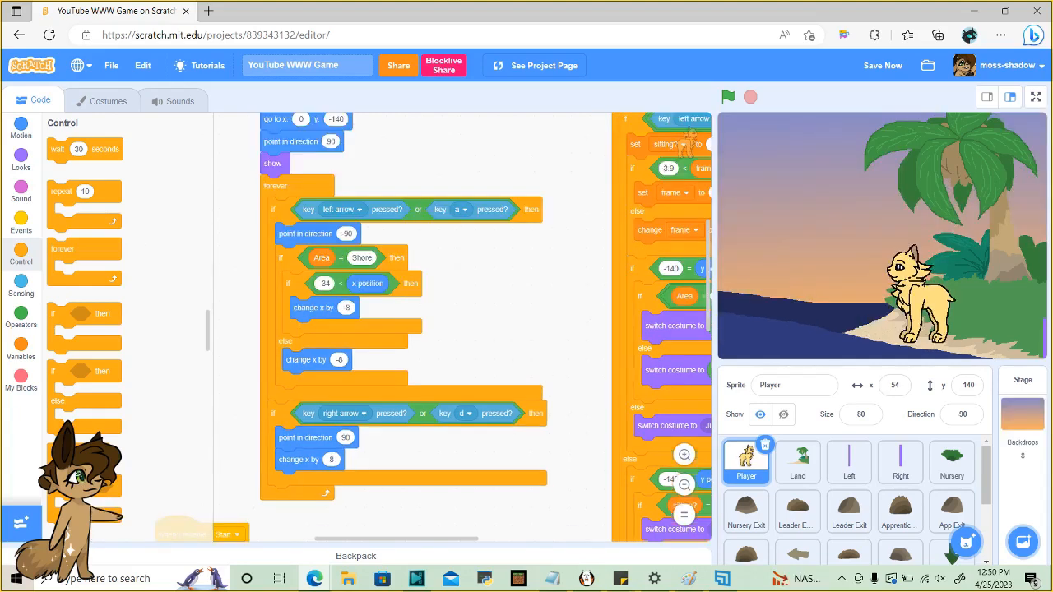
# Step: Scroll the Player sprite's code to its walk, stand and jump costume blocks
pyautogui.scroll(3)
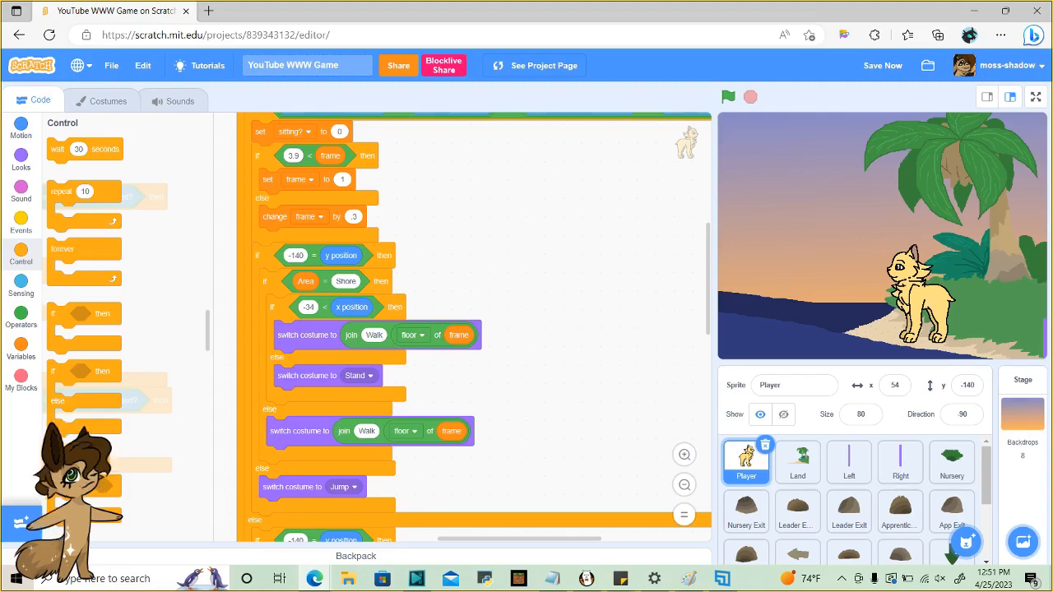
pyautogui.click(684, 454)
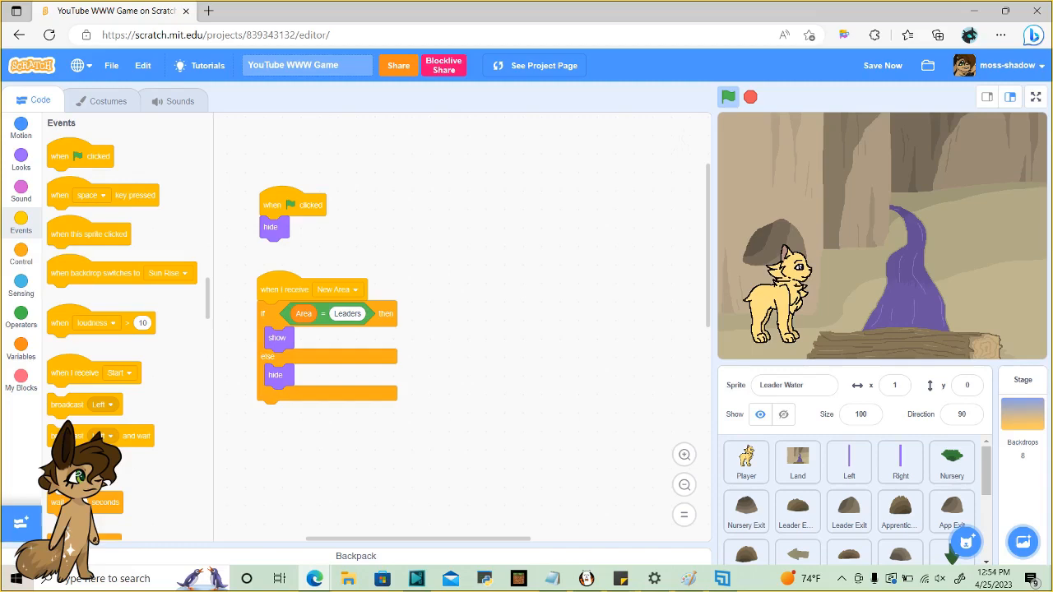
# Step: Check the Leaders2 costume, then return to Leader Water's ghost-effect shimmer script
pyautogui.click(108, 100)
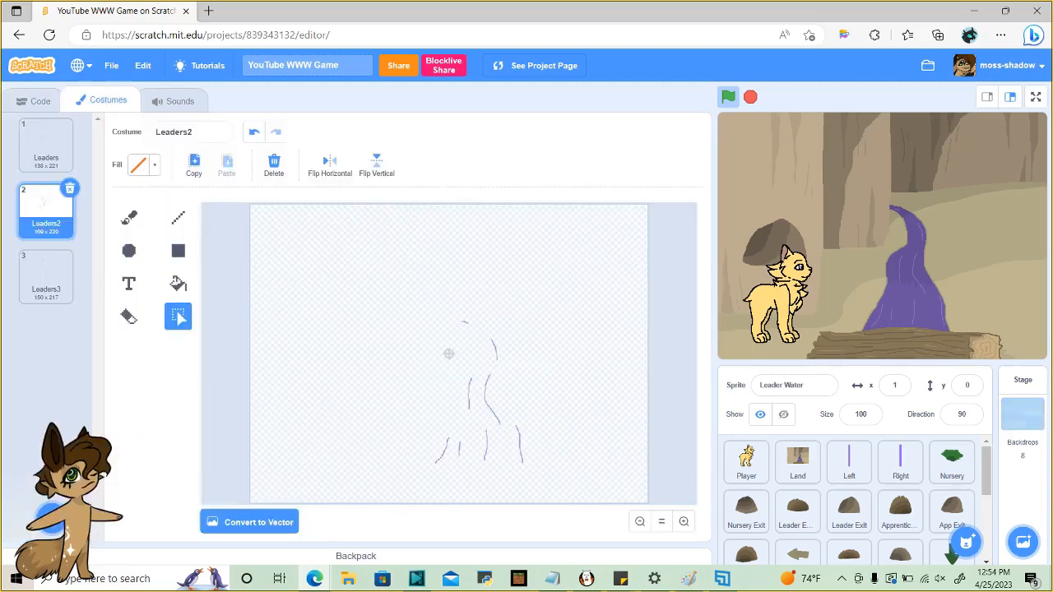
pyautogui.click(39, 100)
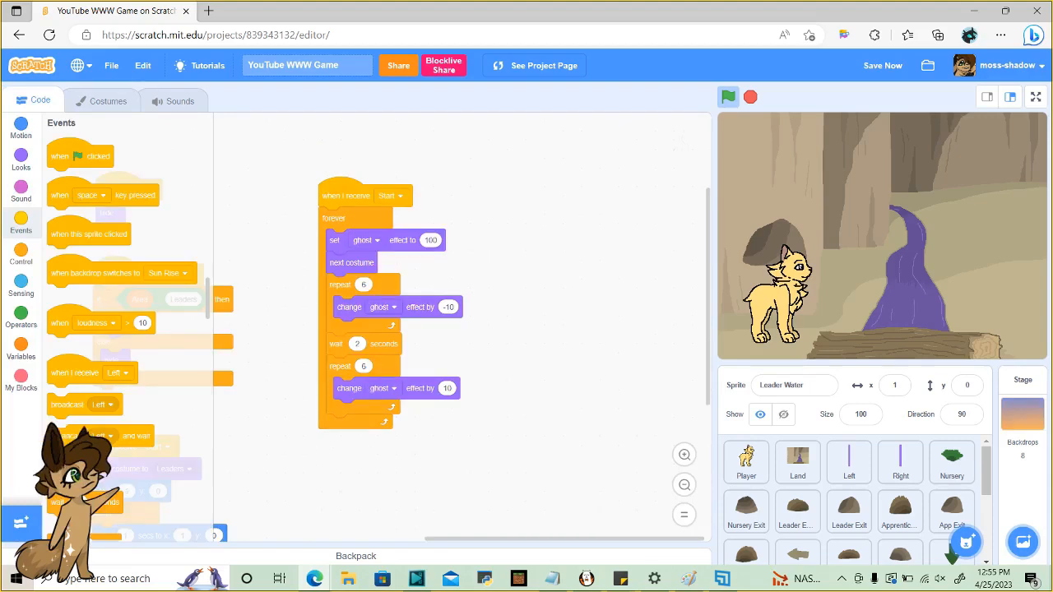
pyautogui.click(685, 454)
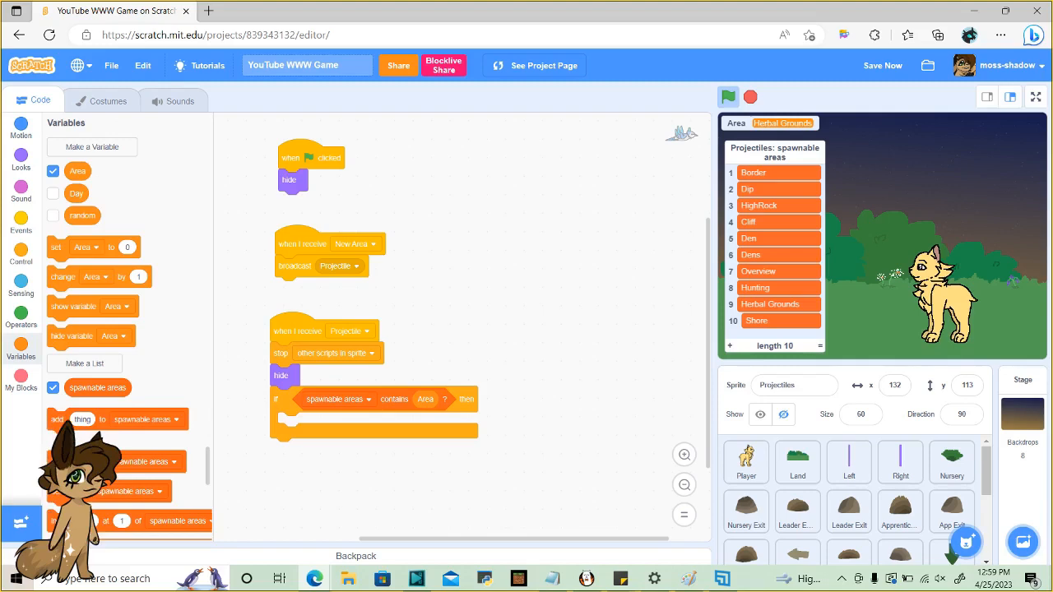
# Step: Show the Projectiles sprite's spawnable areas list alongside its script
pyautogui.click(1035, 97)
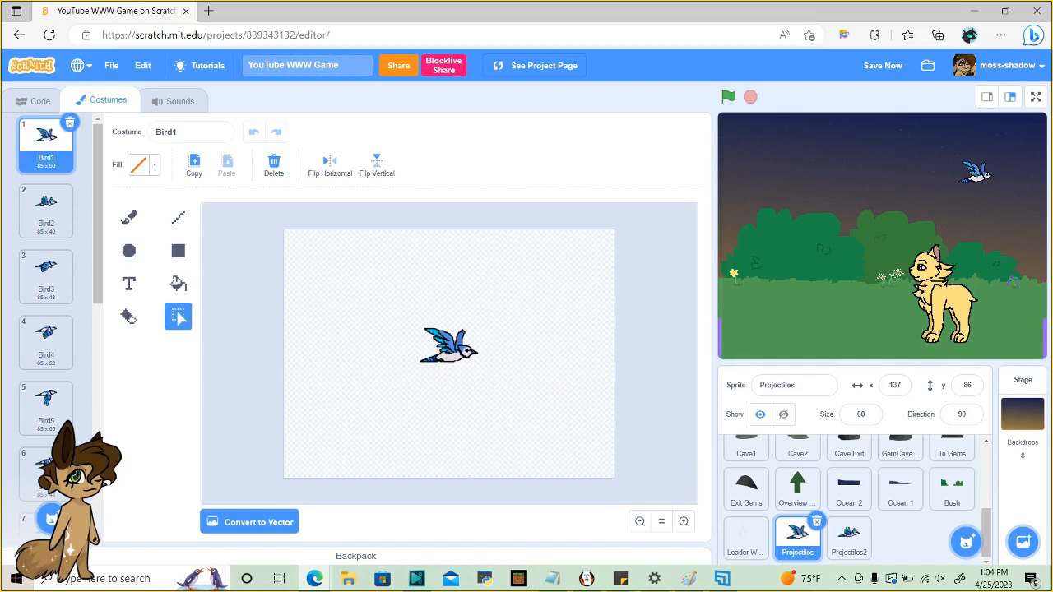
# Step: Return to the Projectiles code at the random = 3 butterfly branch
pyautogui.click(40, 101)
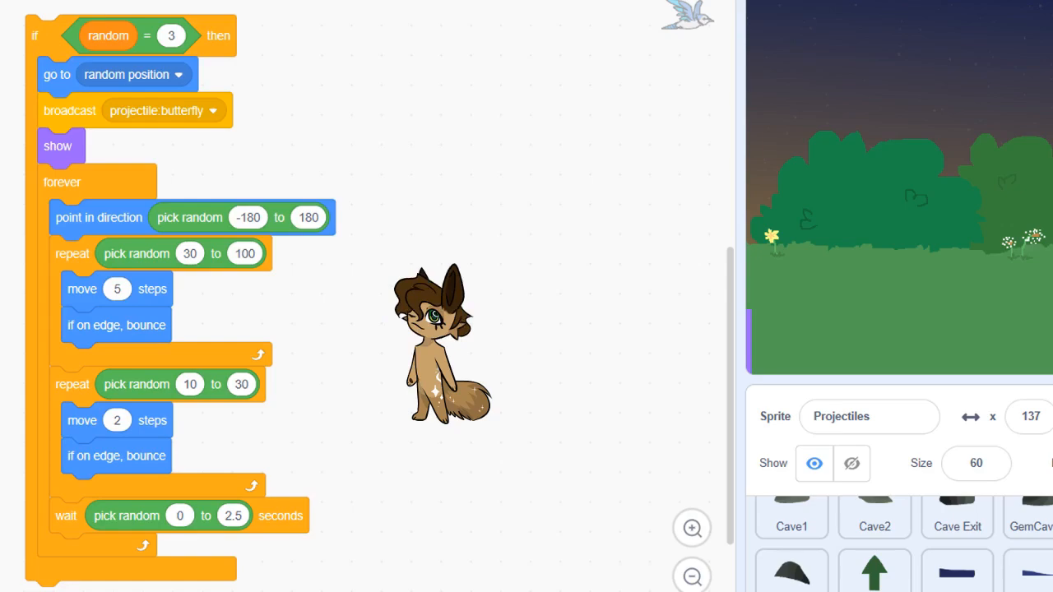
# Step: View the Butterfly costume frames, then return to the 'projectile:butterfly' animation script
pyautogui.click(107, 101)
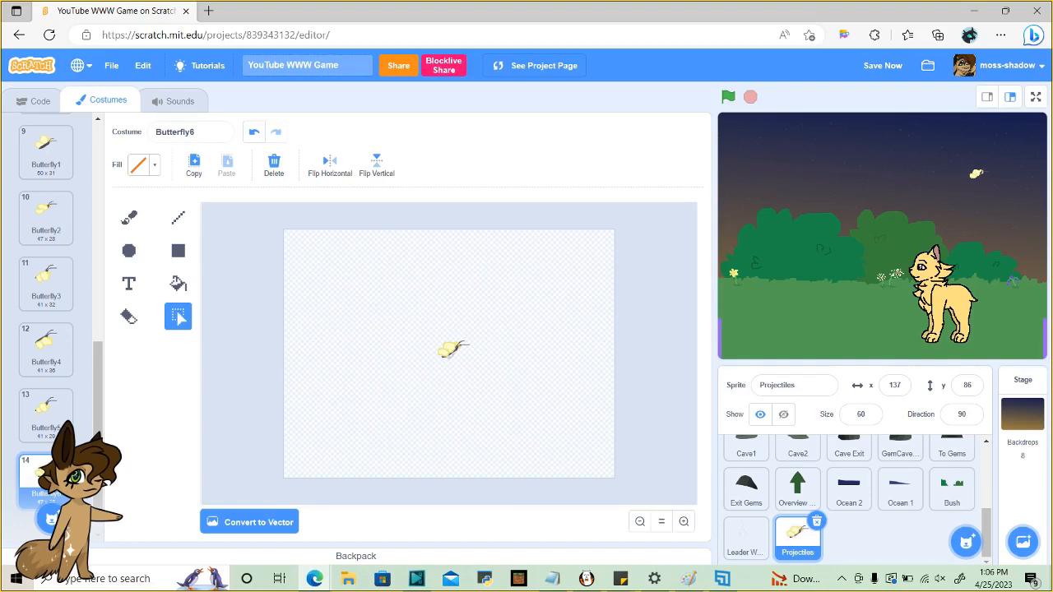
pyautogui.click(39, 100)
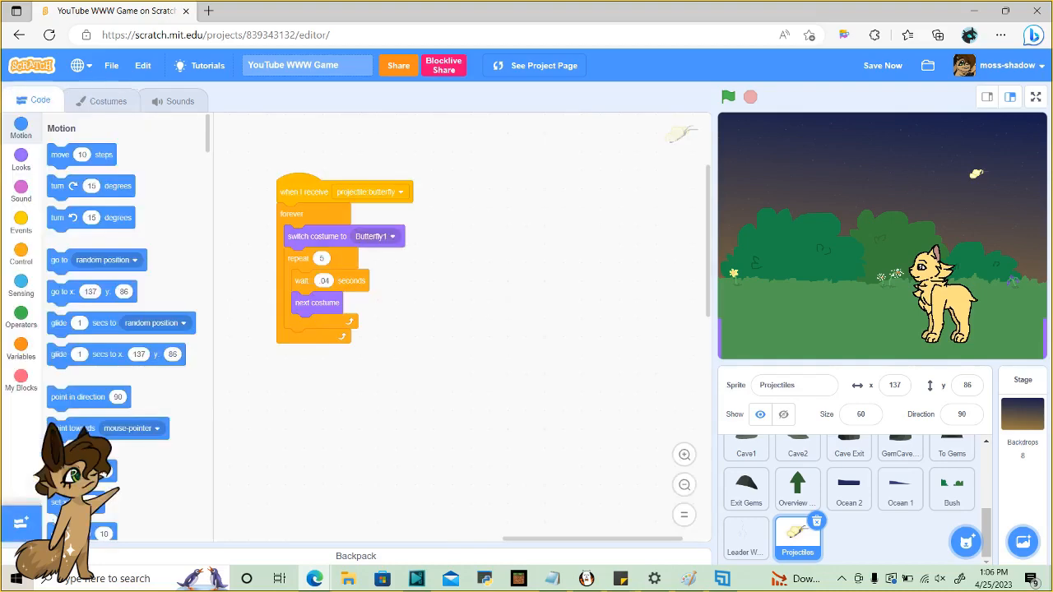